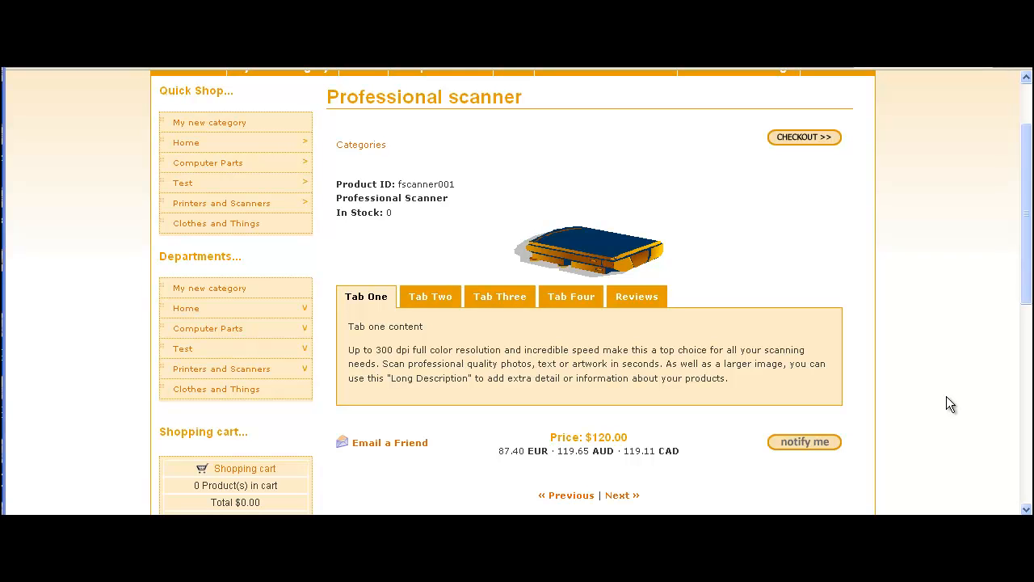
mouse_move(907, 472)
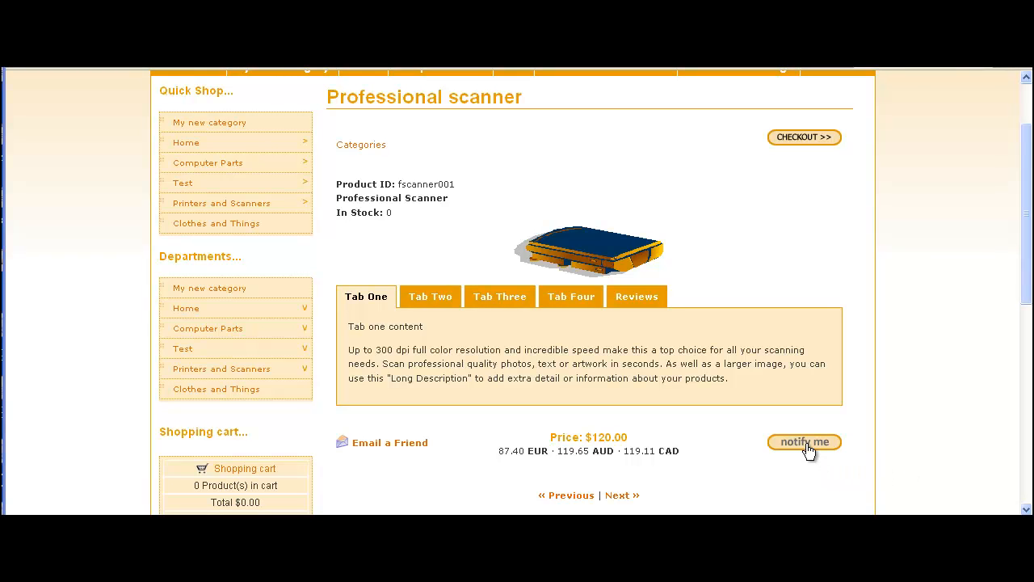
- Preview the scanner's notify-me prompt, cancel it, and review the includes.php settings file
left_click(803, 441)
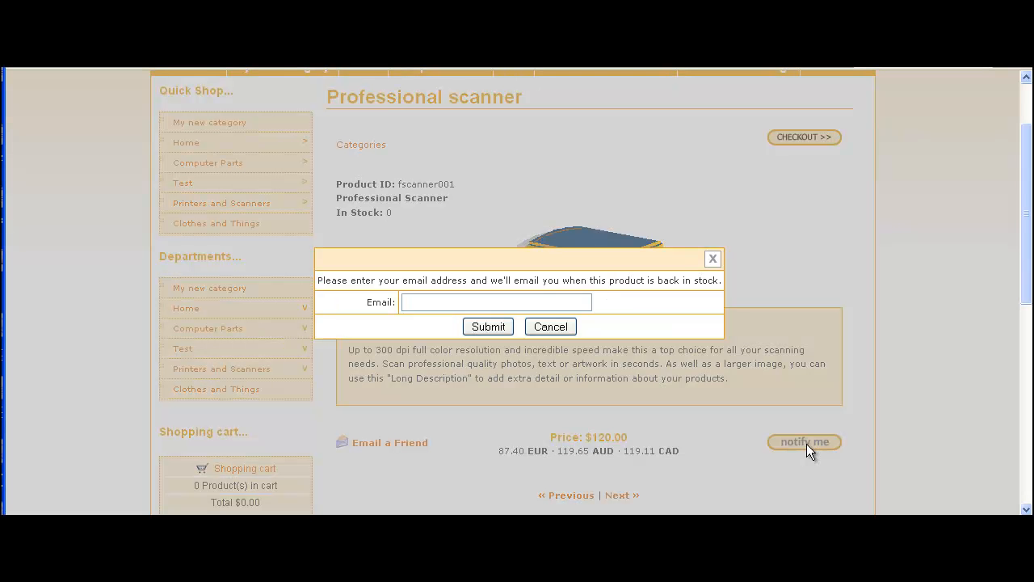
mouse_move(615, 428)
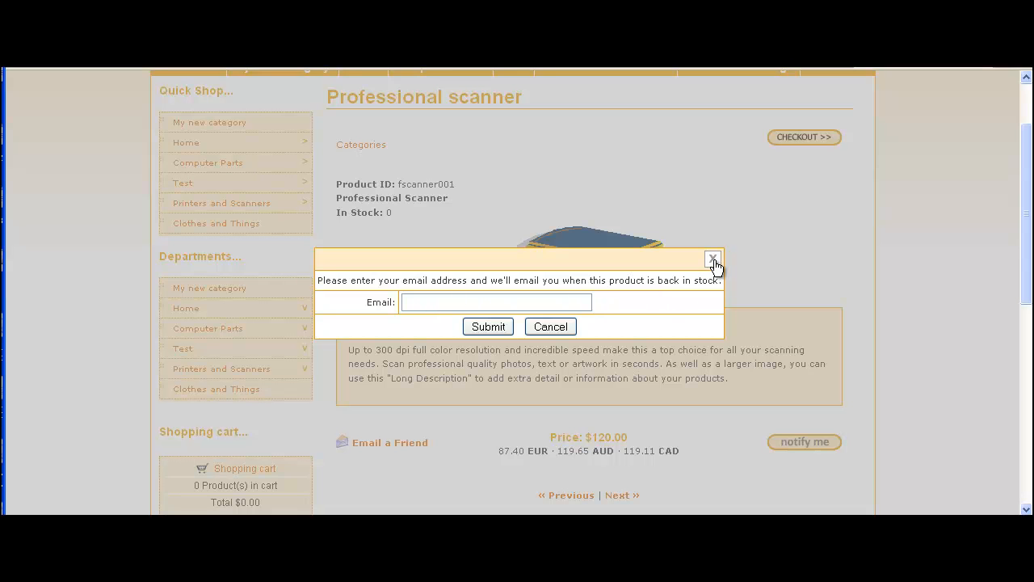
left_click(712, 259)
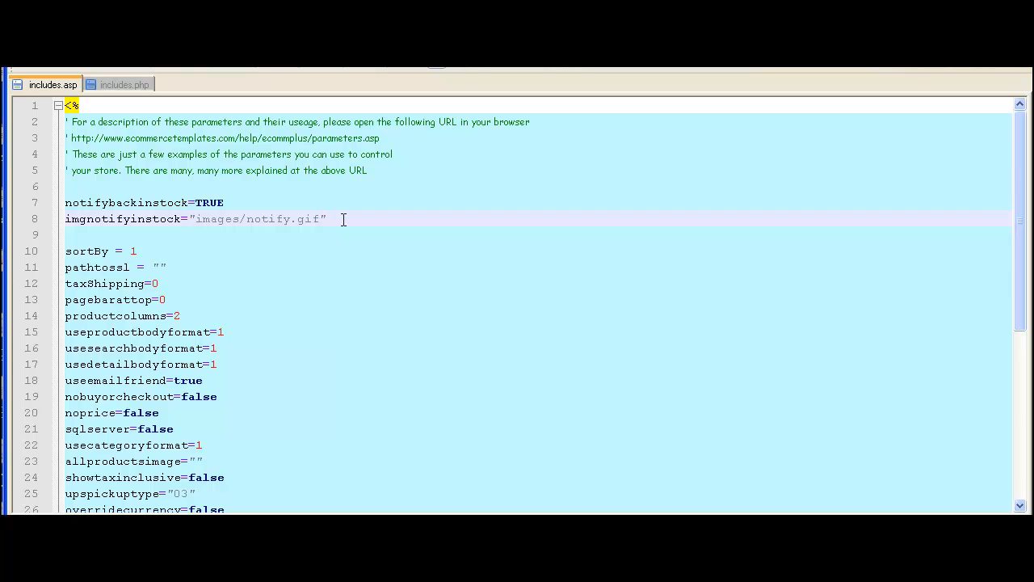
left_click(126, 84)
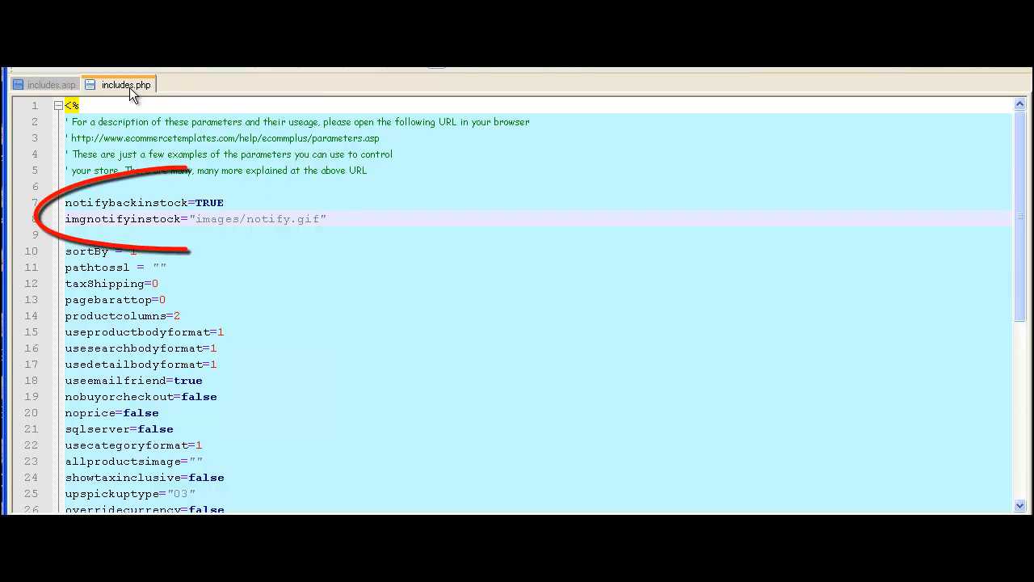
left_click(126, 84)
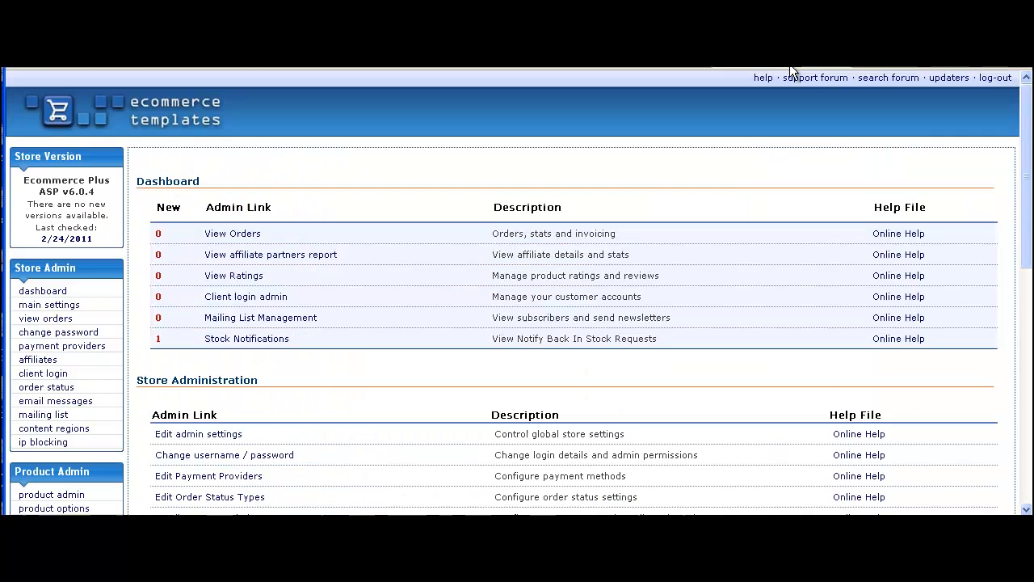
mouse_move(362, 233)
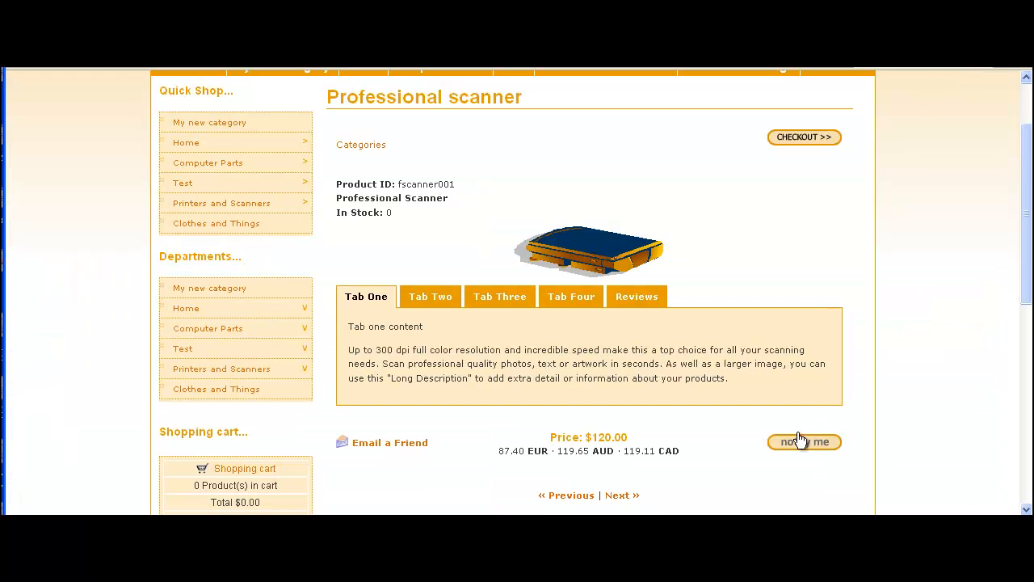
left_click(805, 441)
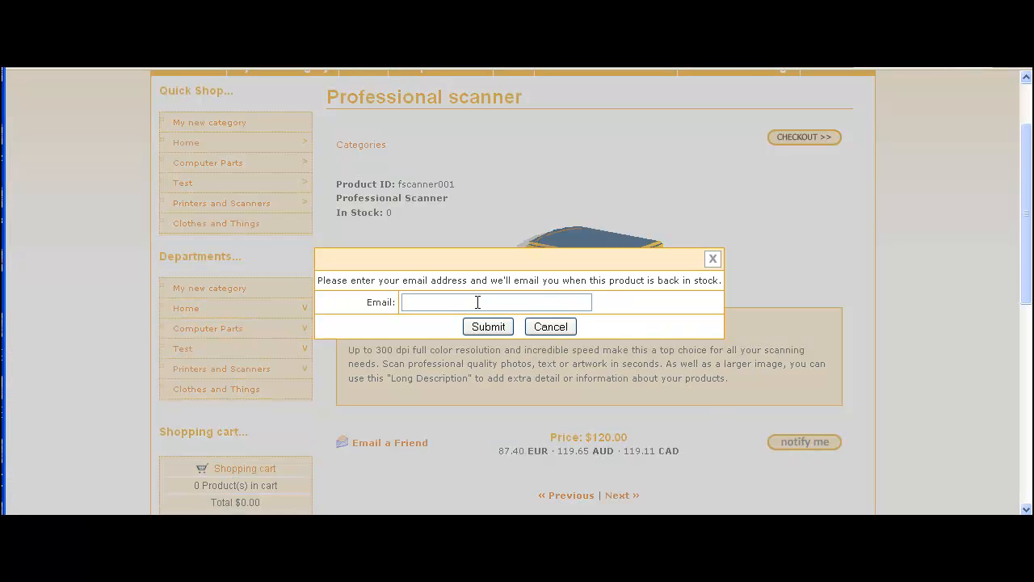
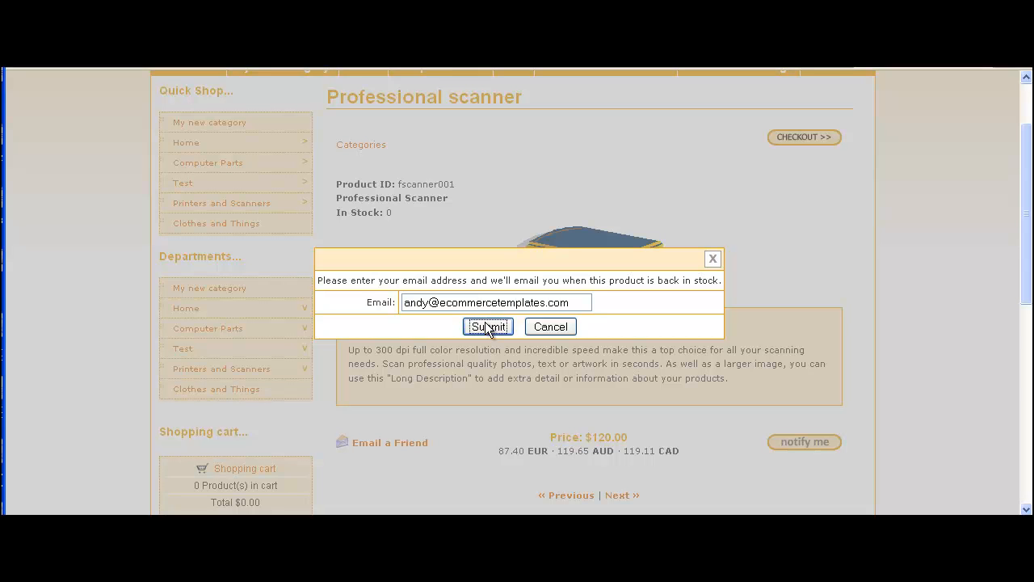
left_click(488, 327)
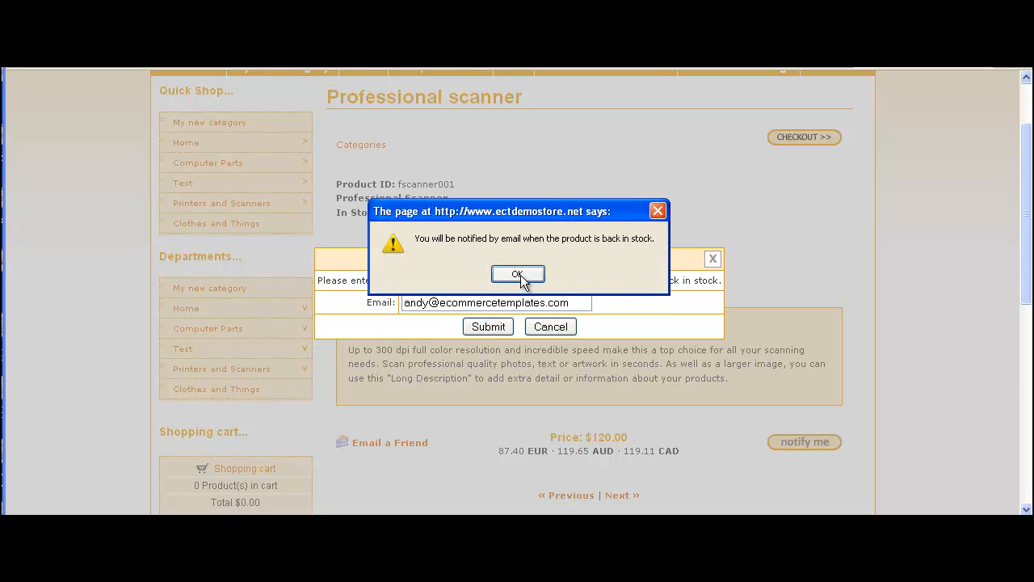
left_click(516, 275)
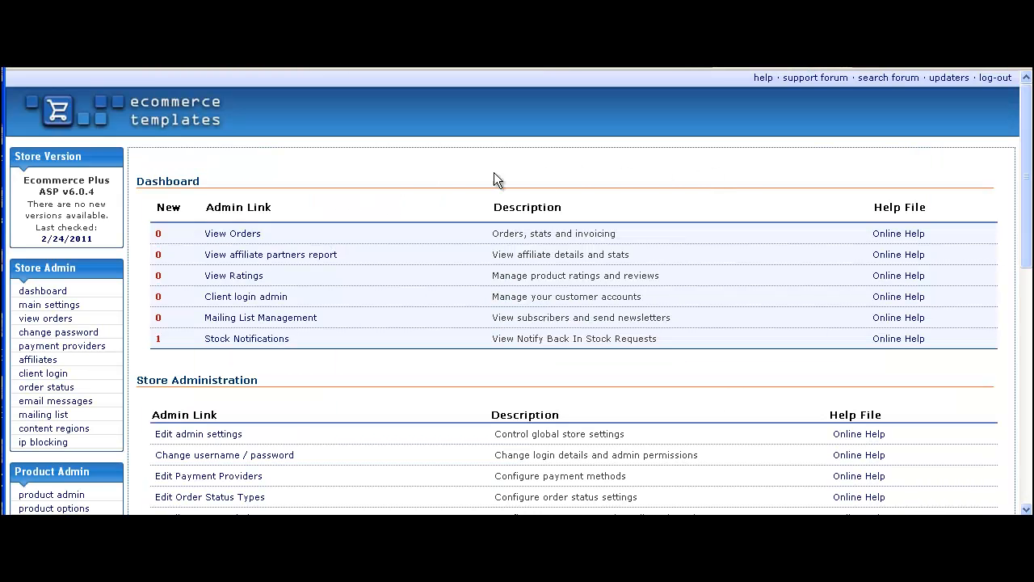
mouse_move(384, 223)
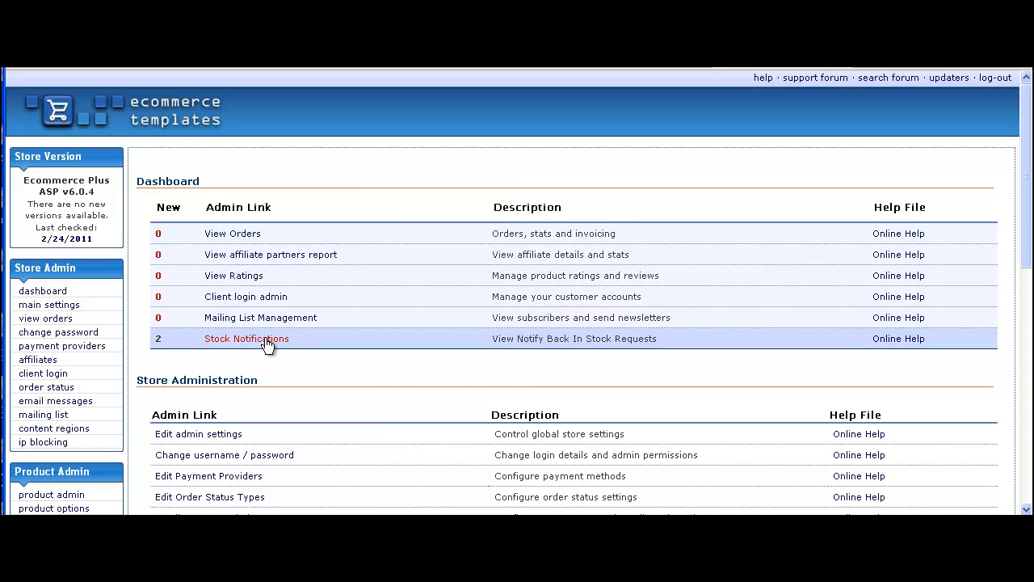
- View the Stock Notifications list showing the Cheap Test Product and Professional Scanner requests
left_click(246, 337)
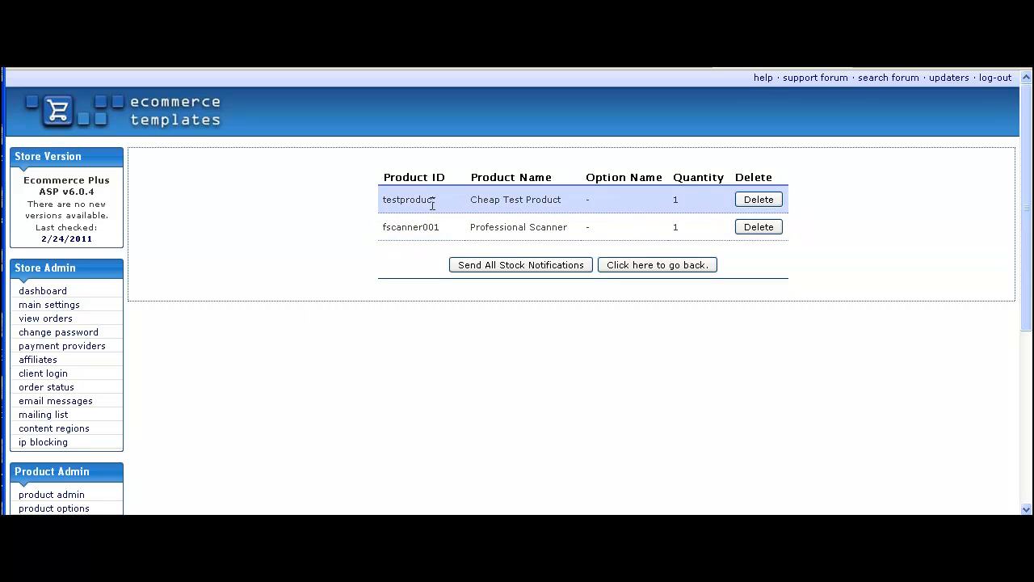
mouse_move(428, 227)
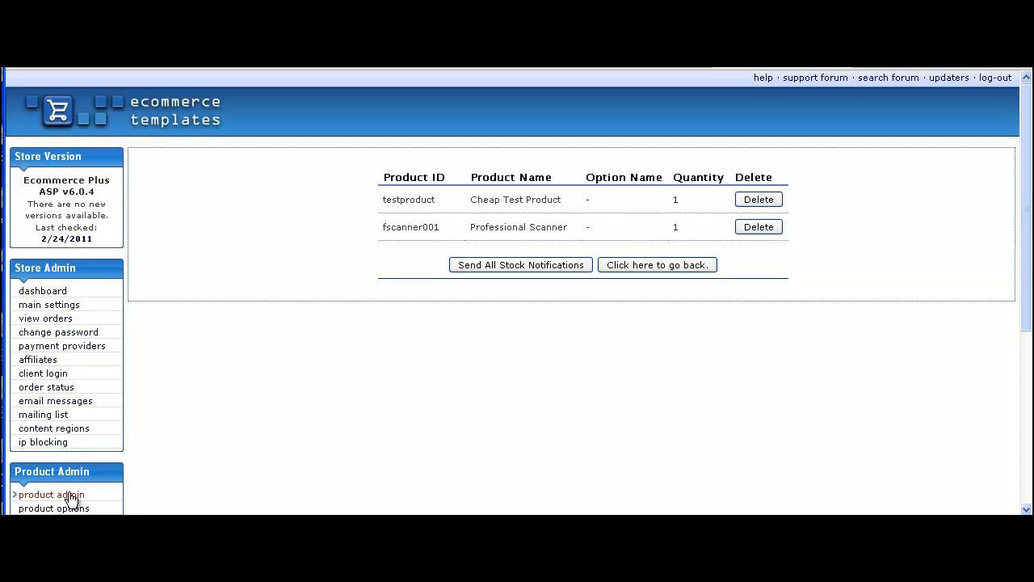
mouse_move(116, 492)
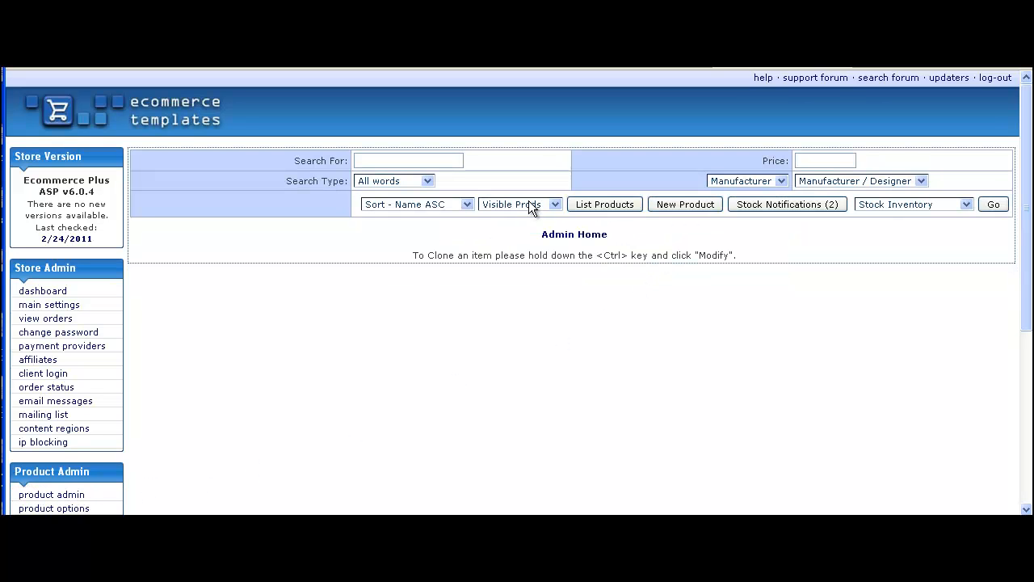
- List the out-of-stock products and update fscanner001 to 10 units in stock
left_click(520, 203)
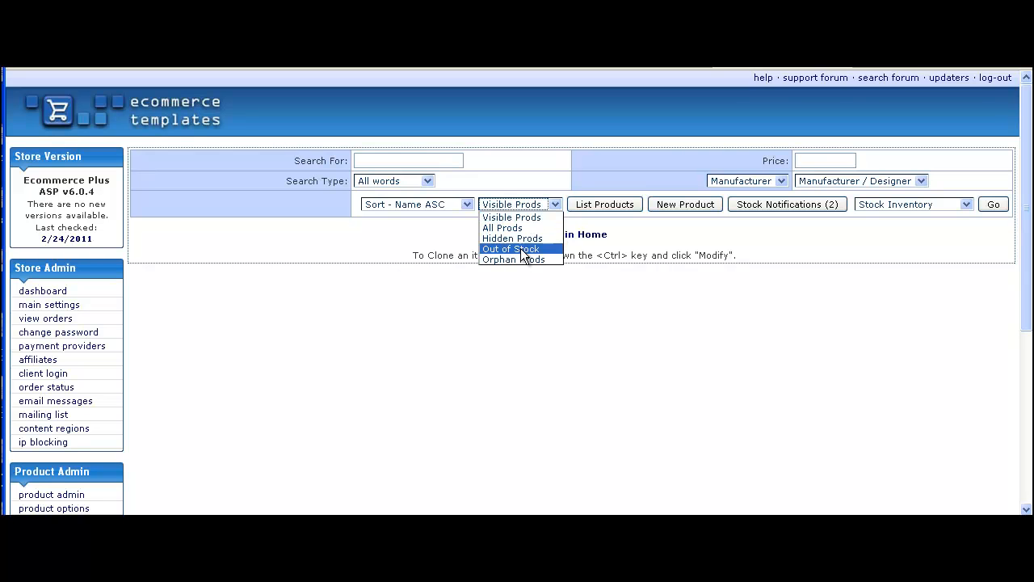
left_click(511, 249)
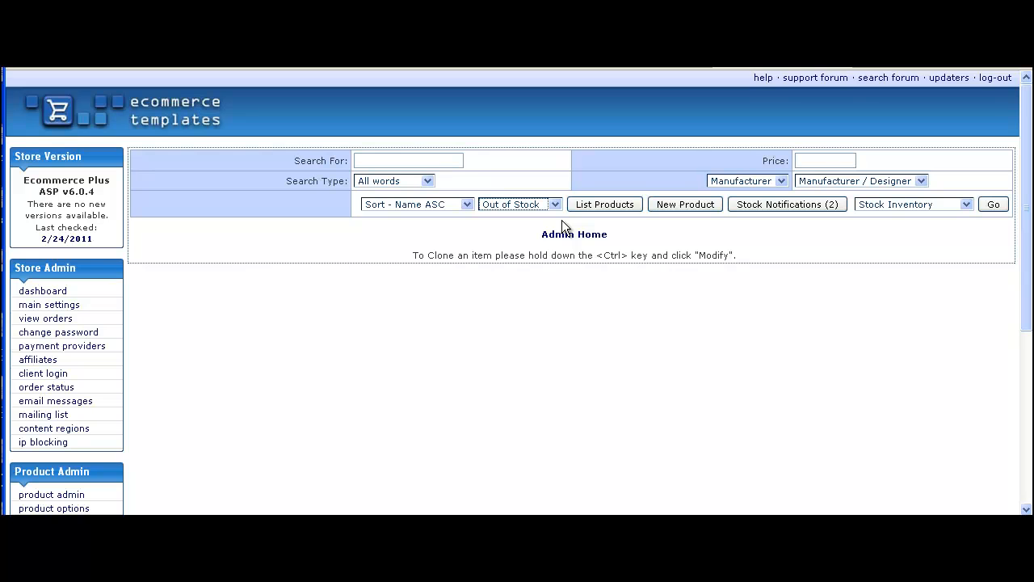
mouse_move(685, 236)
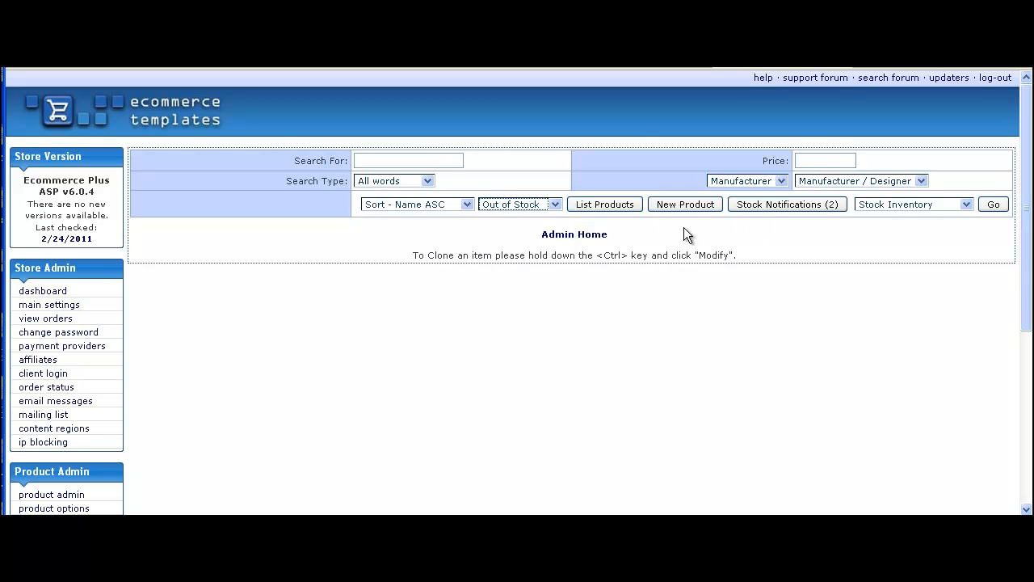
left_click(604, 204)
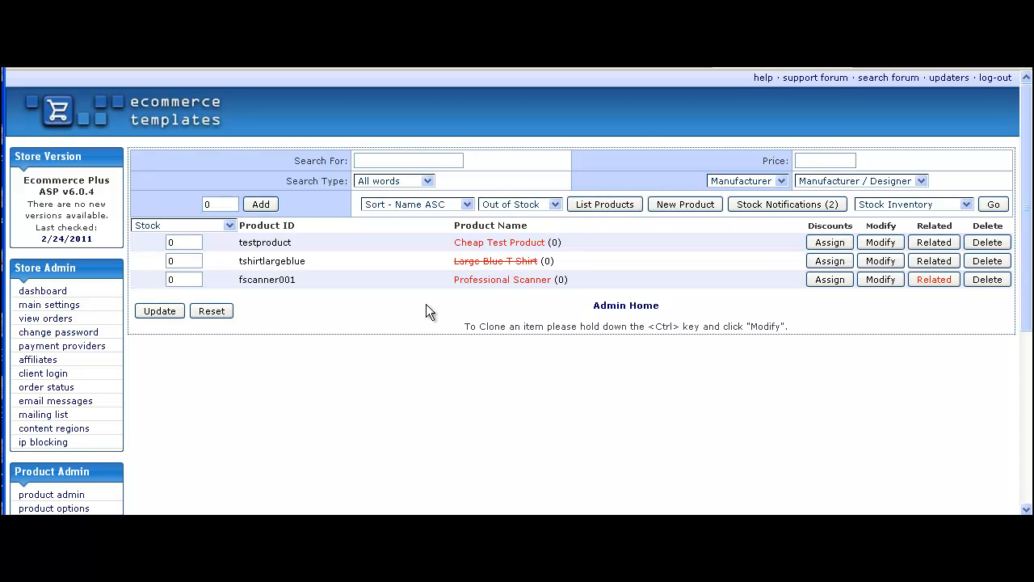
mouse_move(455, 288)
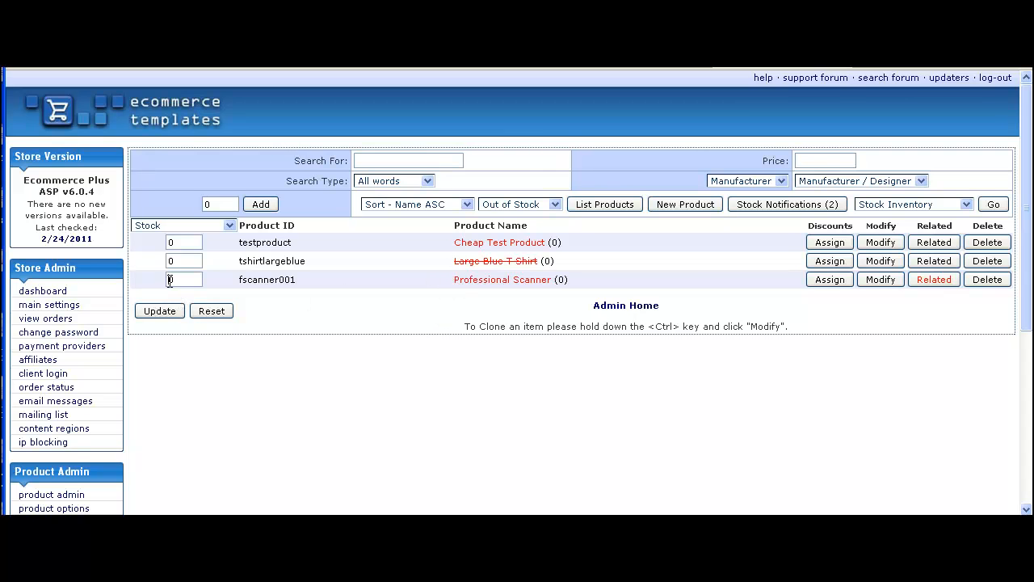
type("10")
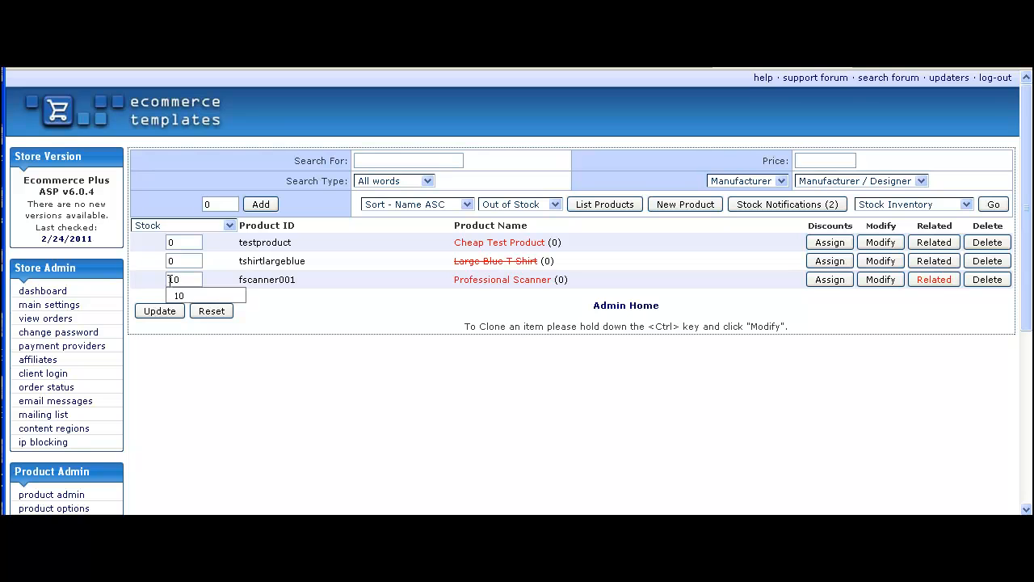
left_click(158, 310)
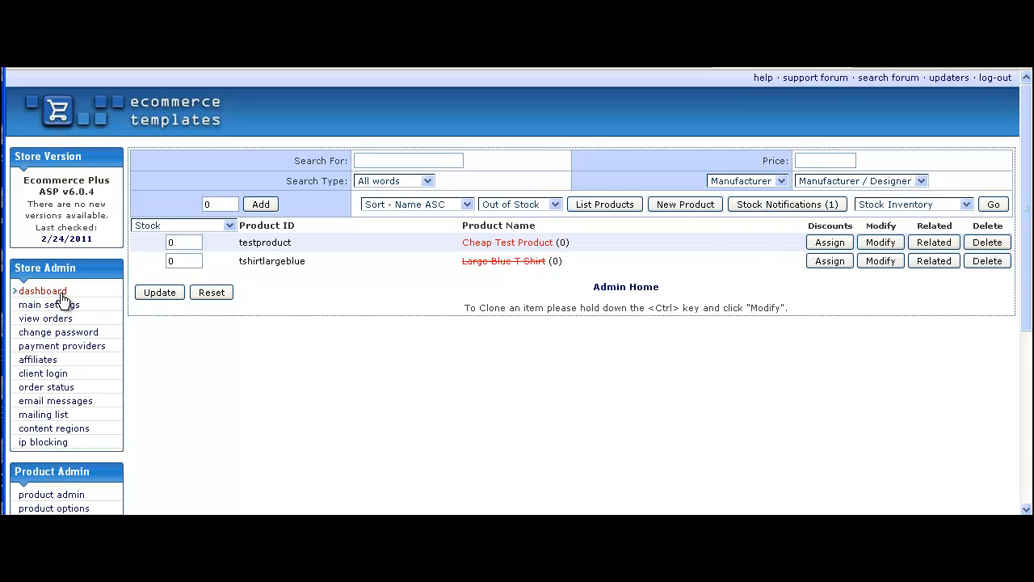
- Return to the dashboard's Stock Notifications, now listing only the Cheap Test Product request
left_click(42, 291)
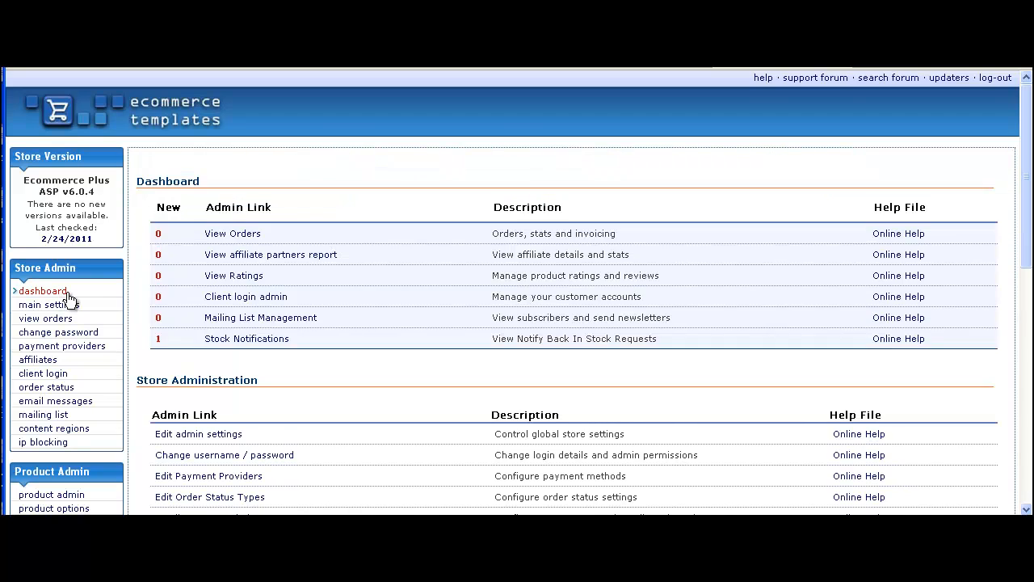
left_click(245, 339)
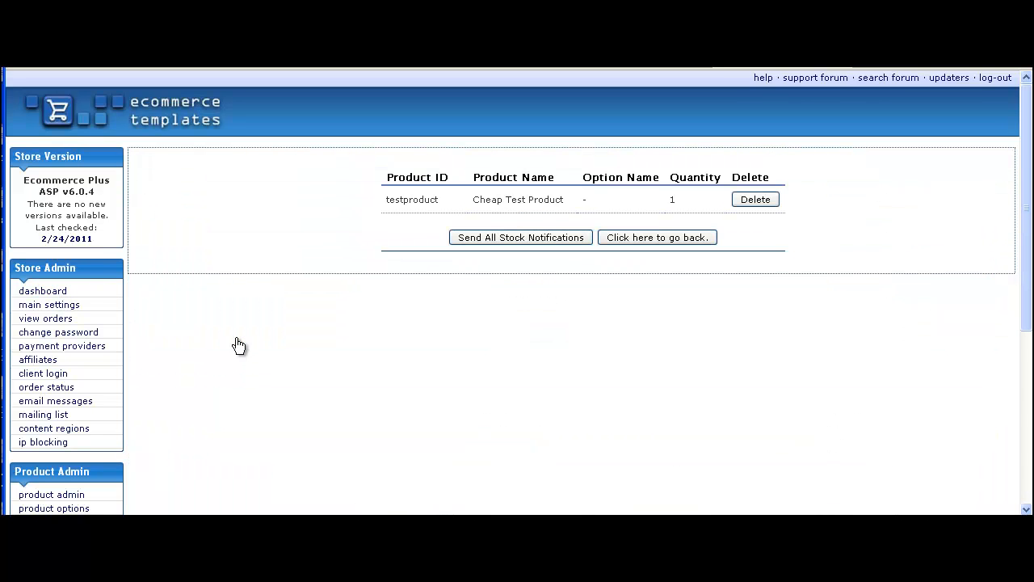
mouse_move(420, 201)
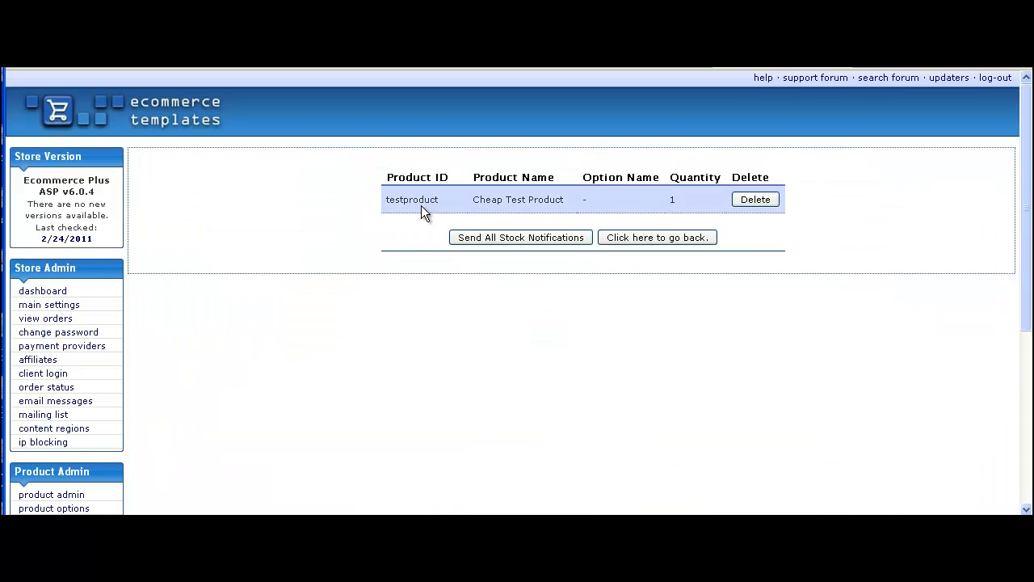